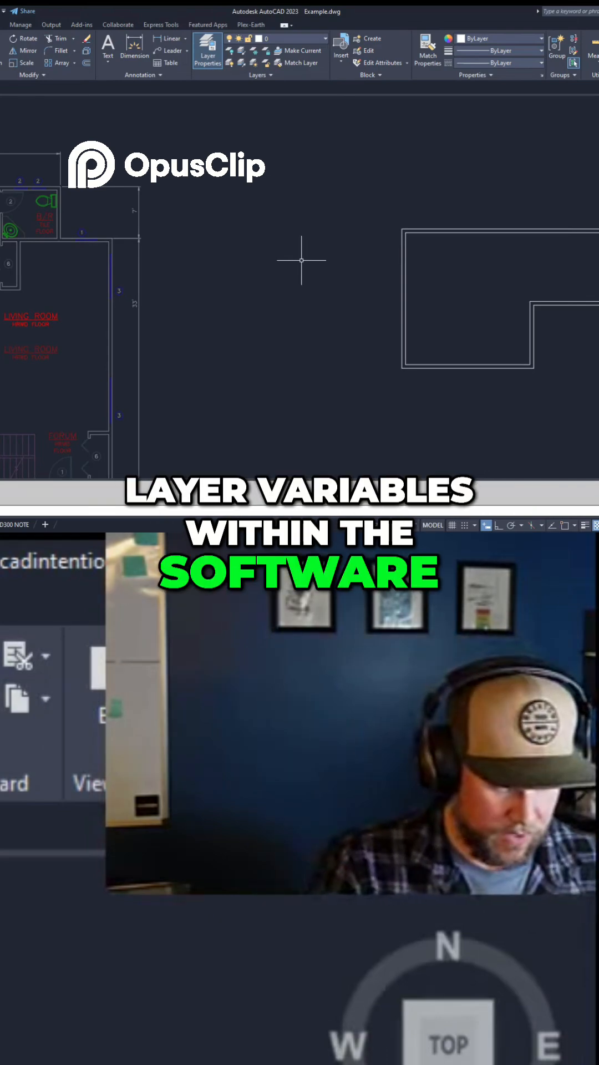
Enter the TEXTLAYER system variable at the command line
{"action": "type", "text": "TEXTLA"}
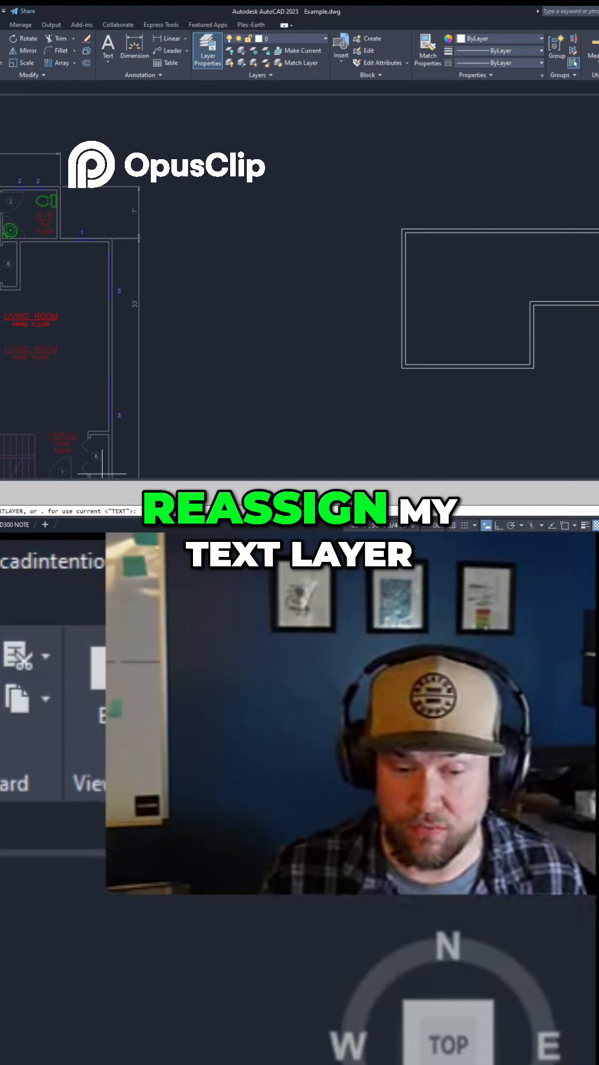
Set TEXTLAYER to the TEXT layer, then begin entering the DIM variable
{"action": "type", "text": "TEXT"}
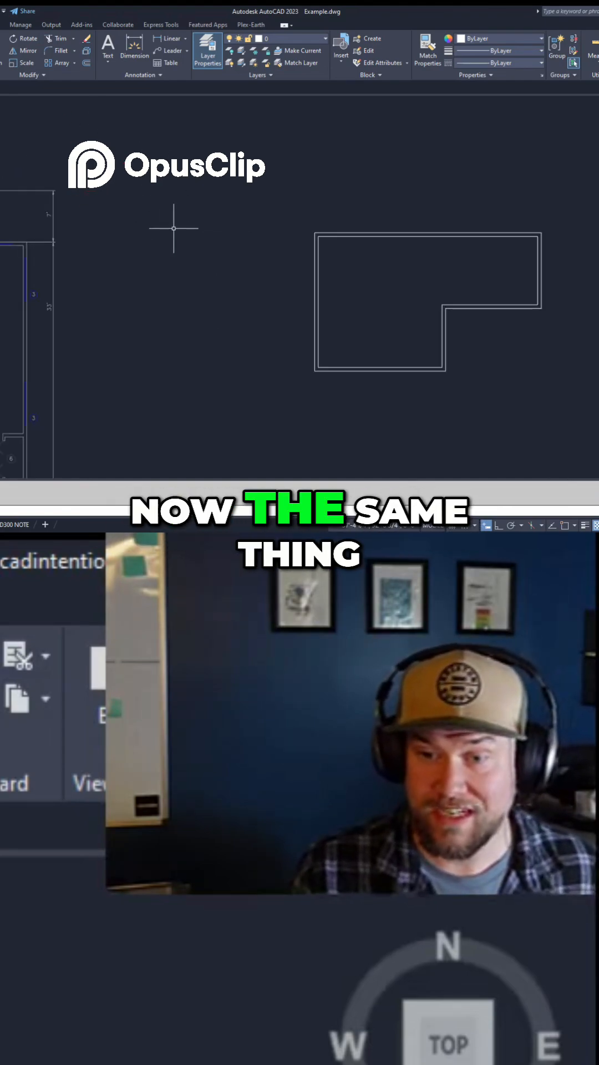
{"action": "type", "text": "DIM"}
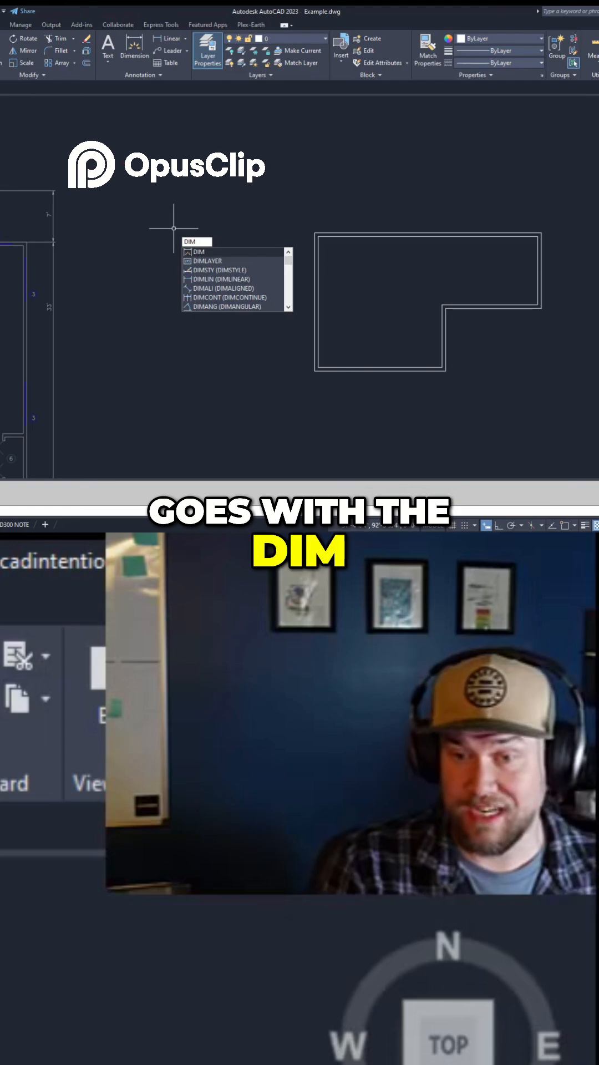
Choose DIMLAYER from the suggestions and set its value to DIMS
{"action": "left_click", "coordinate": [209, 260]}
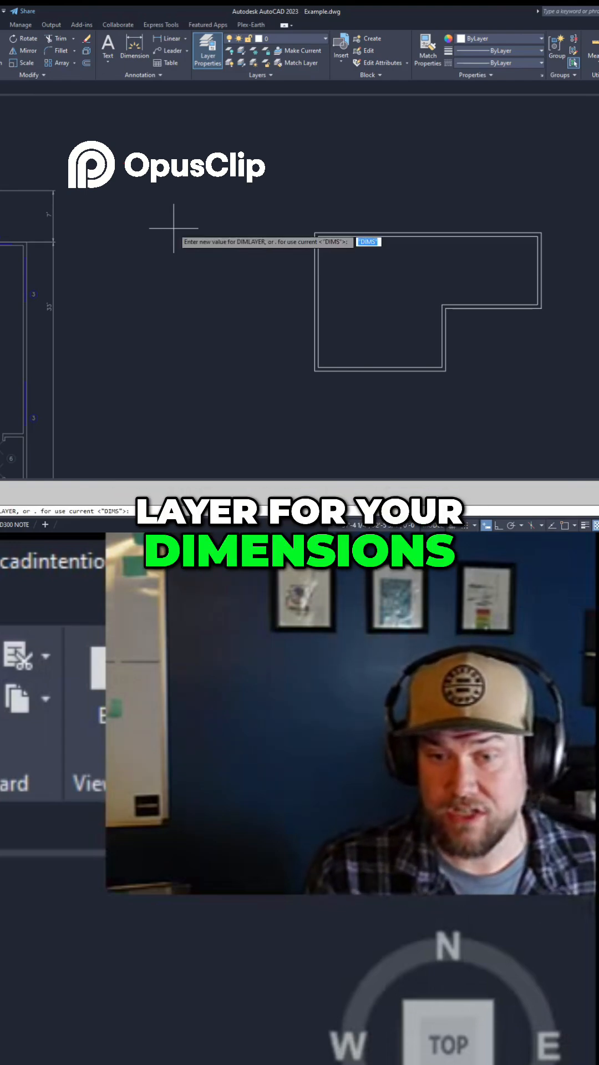
{"action": "type", "text": "D"}
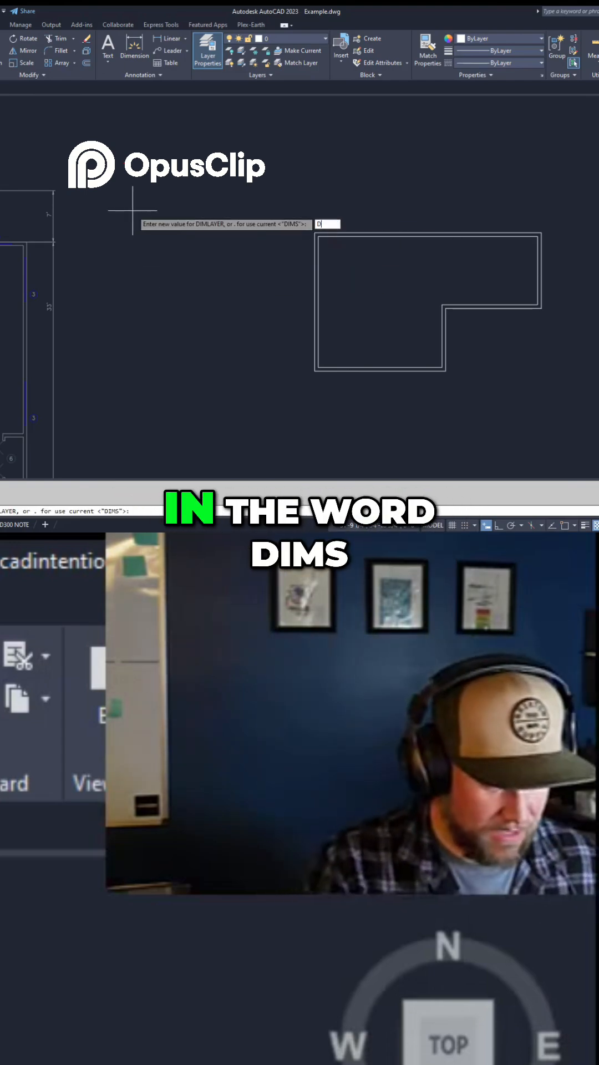
{"action": "type", "text": "IMS"}
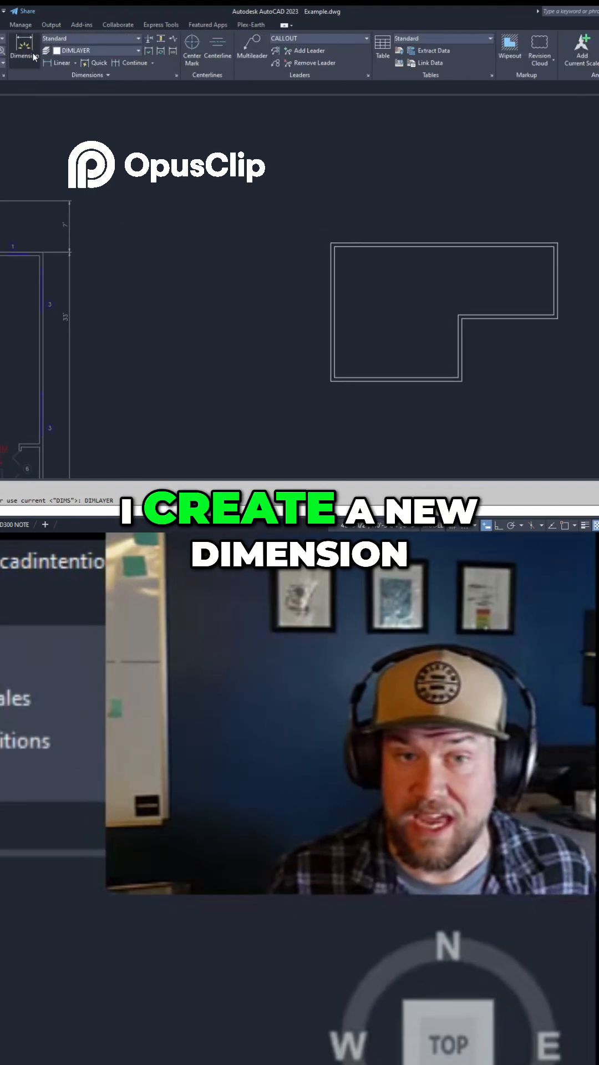
{"action": "mouse_move", "coordinate": [58, 50]}
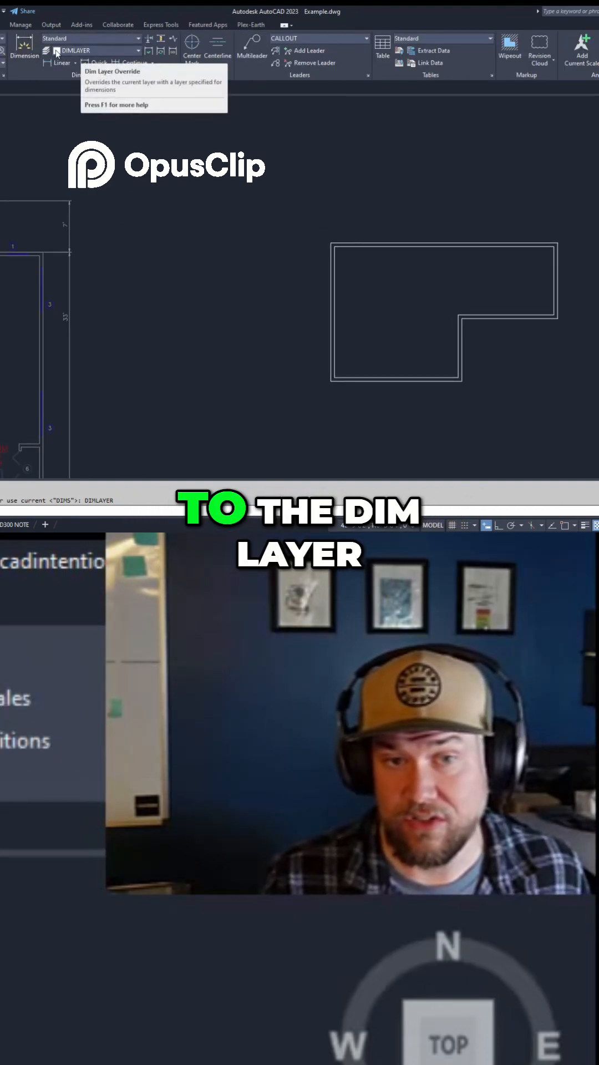